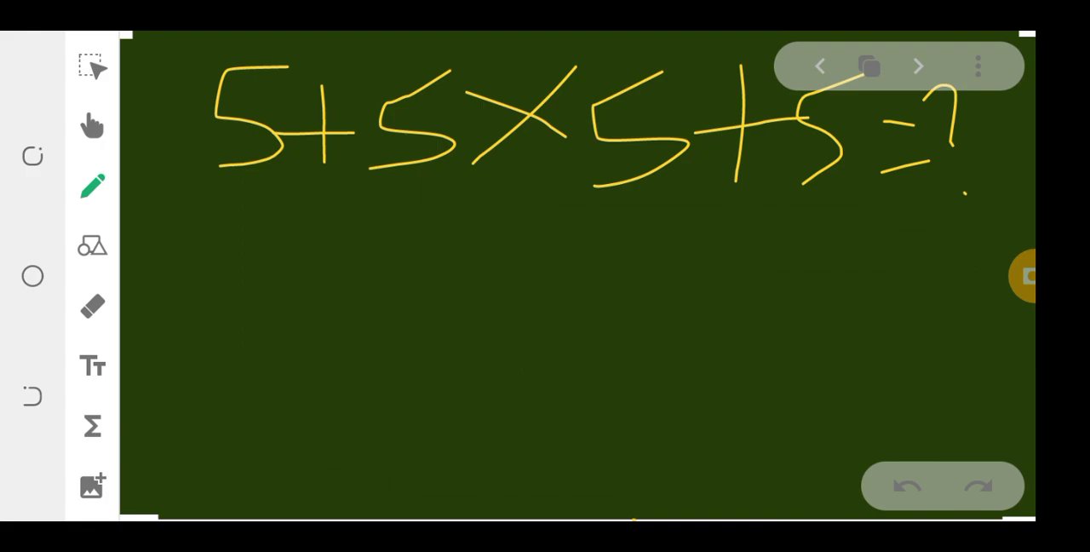
Step: Handwrite the quiz 5+5×5+5=? in yellow across the top of the green board
{"action": "left_click_drag", "start_coordinate": [719, 196], "coordinate": [698, 264]}
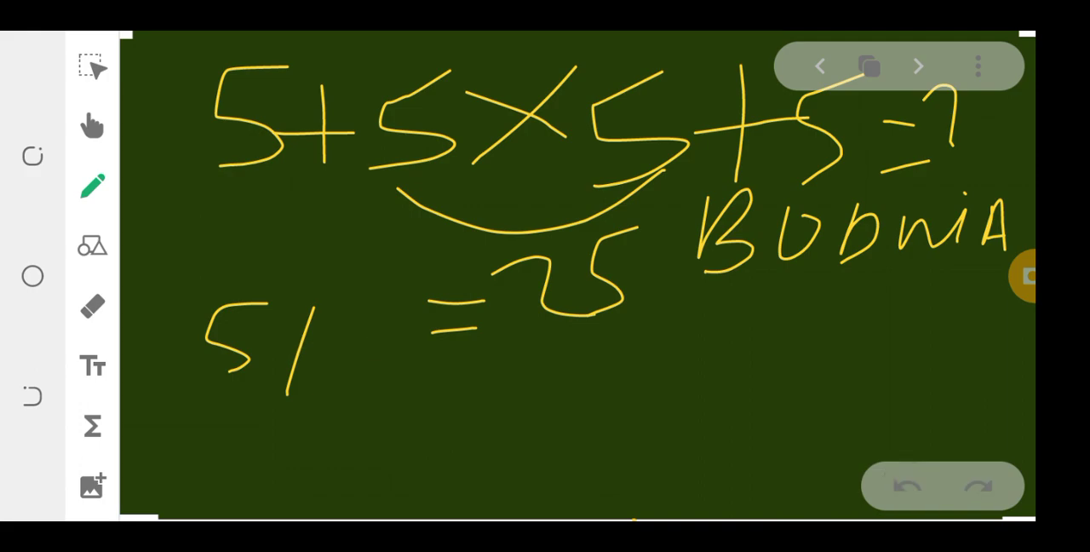
Step: Write the rewritten sum 5+25+5=? on a new line with 35 beneath it
{"action": "left_click", "coordinate": [907, 485]}
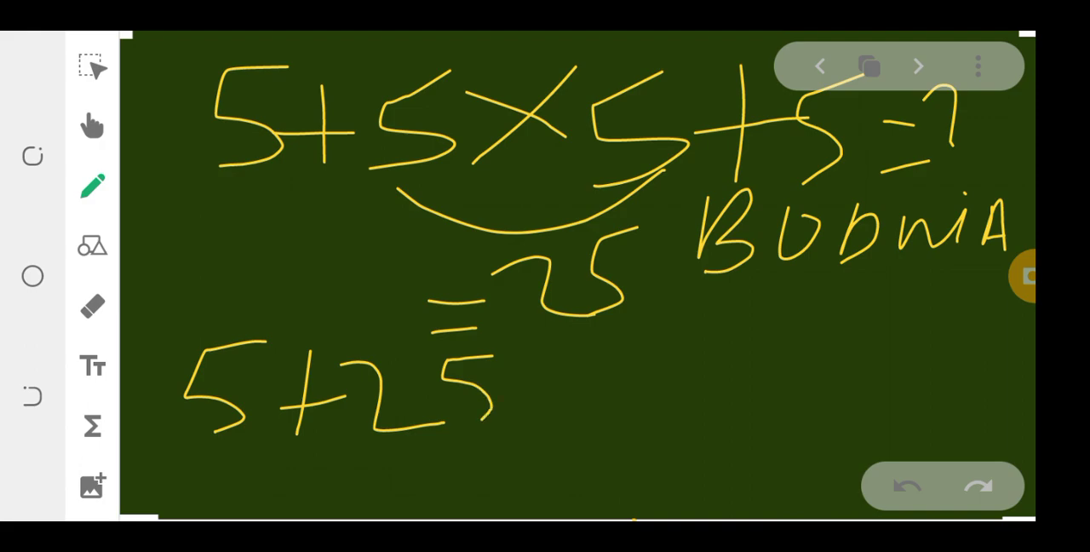
{"action": "left_click_drag", "start_coordinate": [529, 375], "coordinate": [673, 375]}
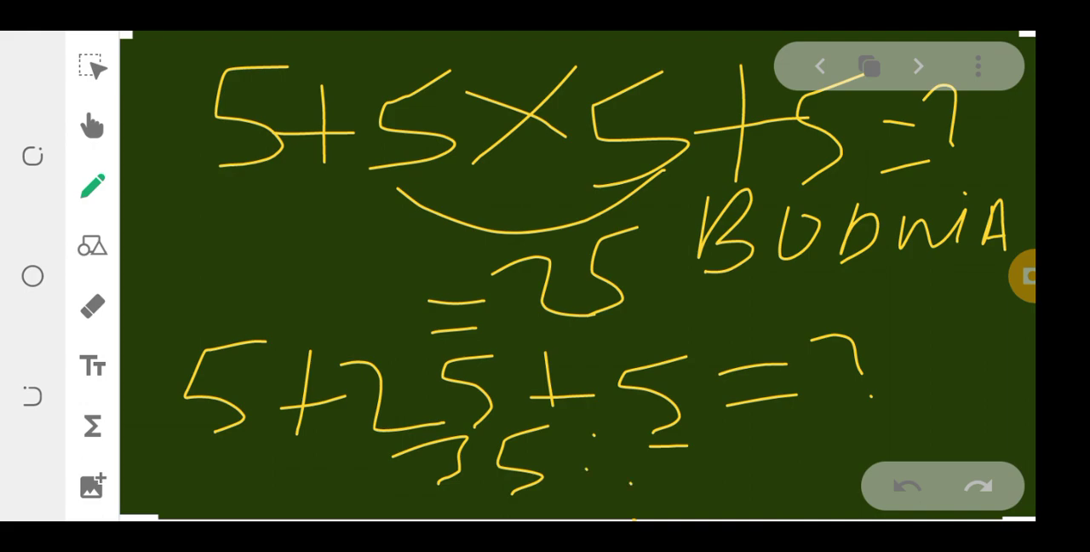
Step: Write the final answer 35 at the lower right of the board
{"action": "left_click_drag", "start_coordinate": [733, 443], "coordinate": [809, 503]}
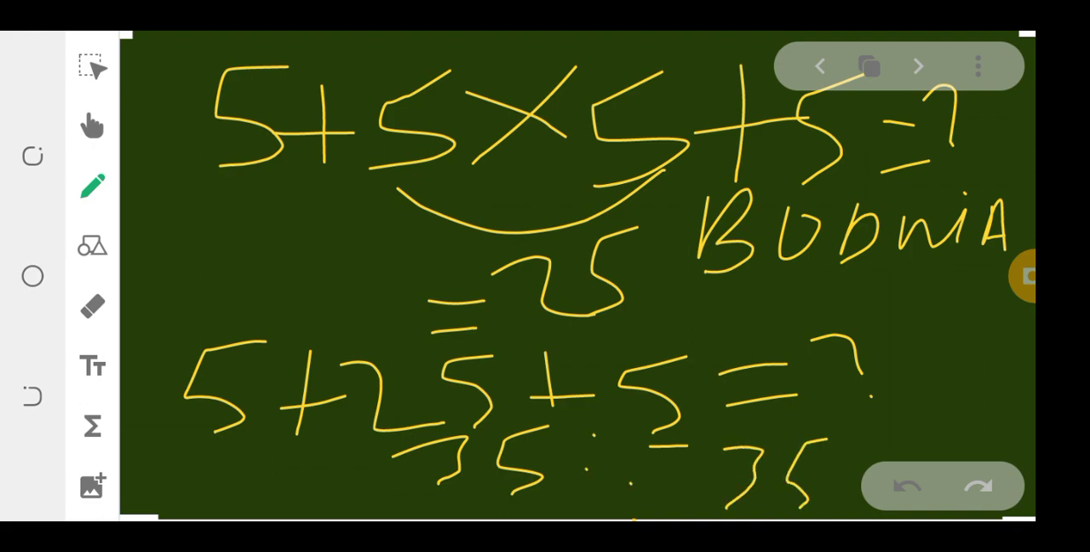